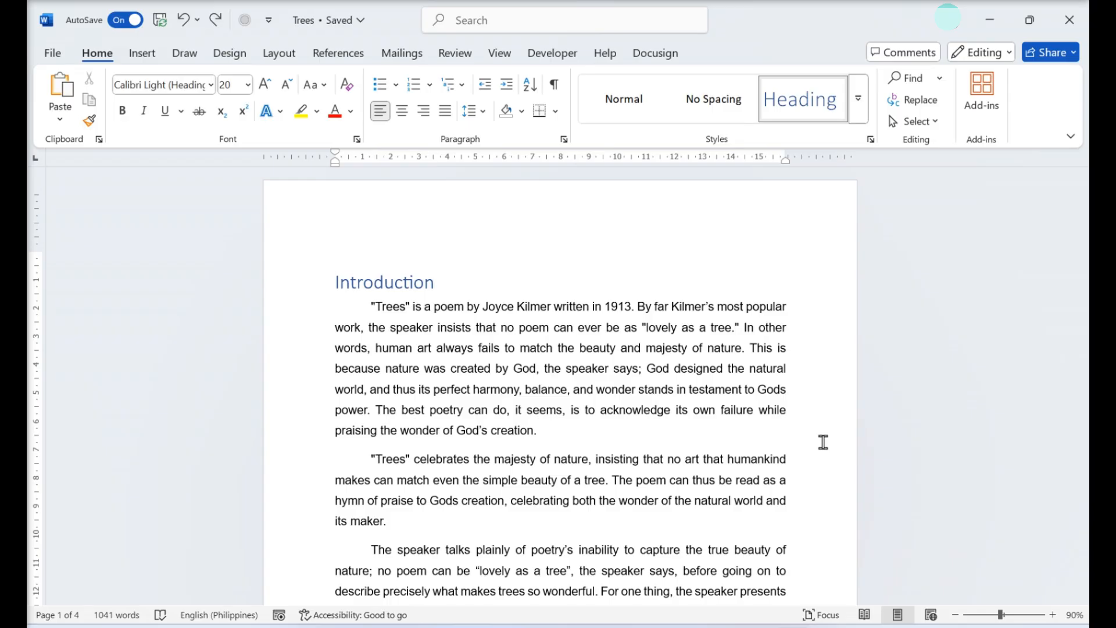
# Place the cursor before the Introduction heading and turn on Show/Hide ¶ formatting marks.
pyautogui.click(334, 282)
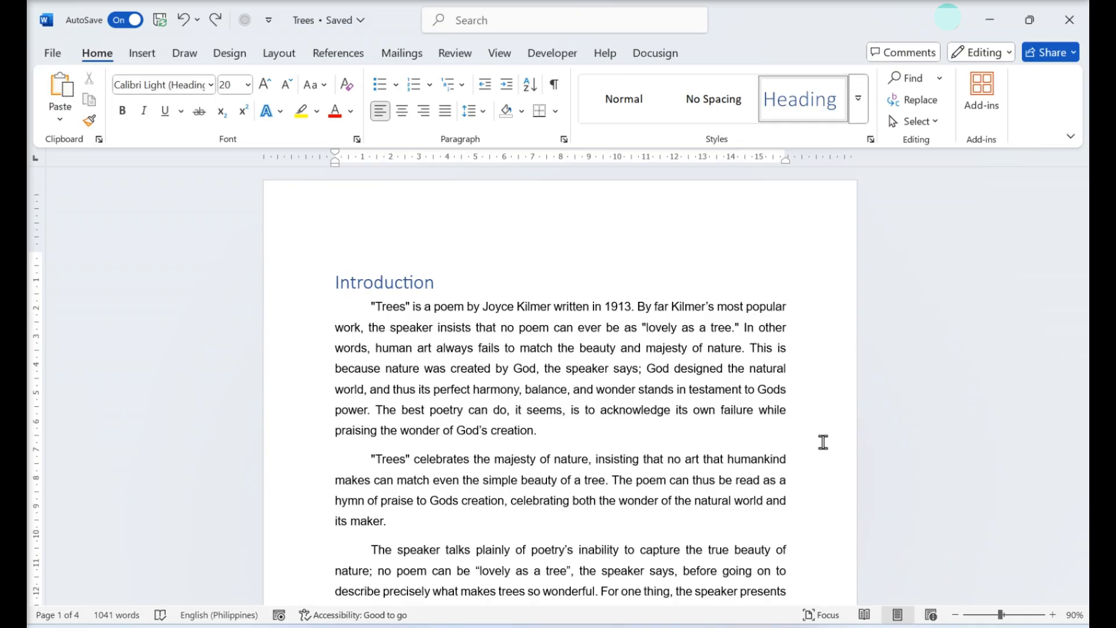
pyautogui.click(336, 282)
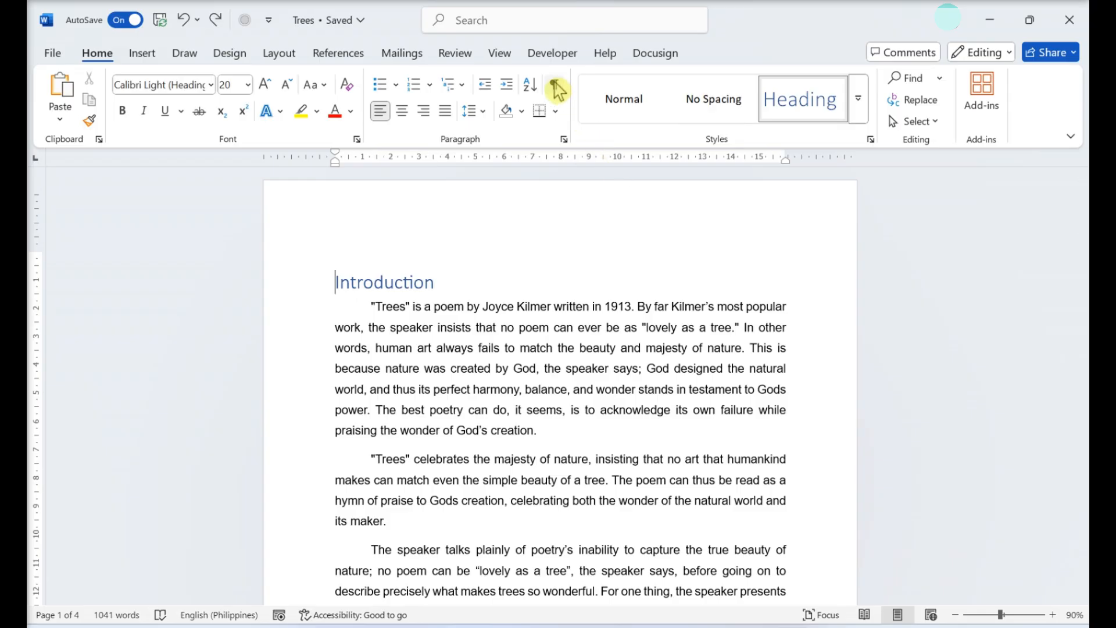
pyautogui.click(554, 85)
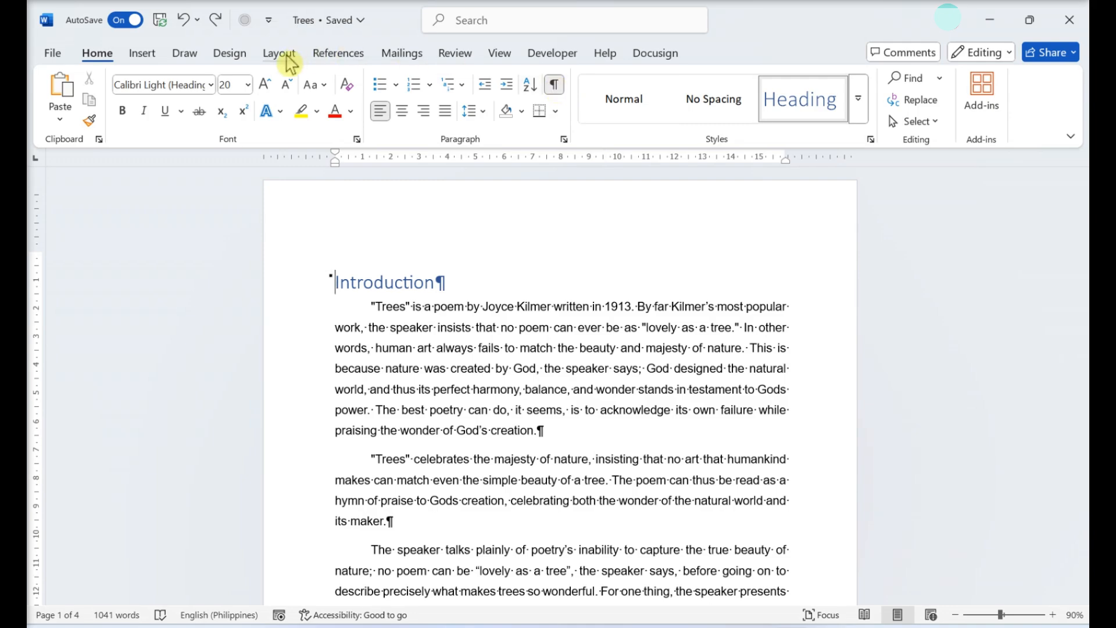
# Insert a Continuous section break from Layout > Breaks above the Introduction heading.
pyautogui.click(278, 53)
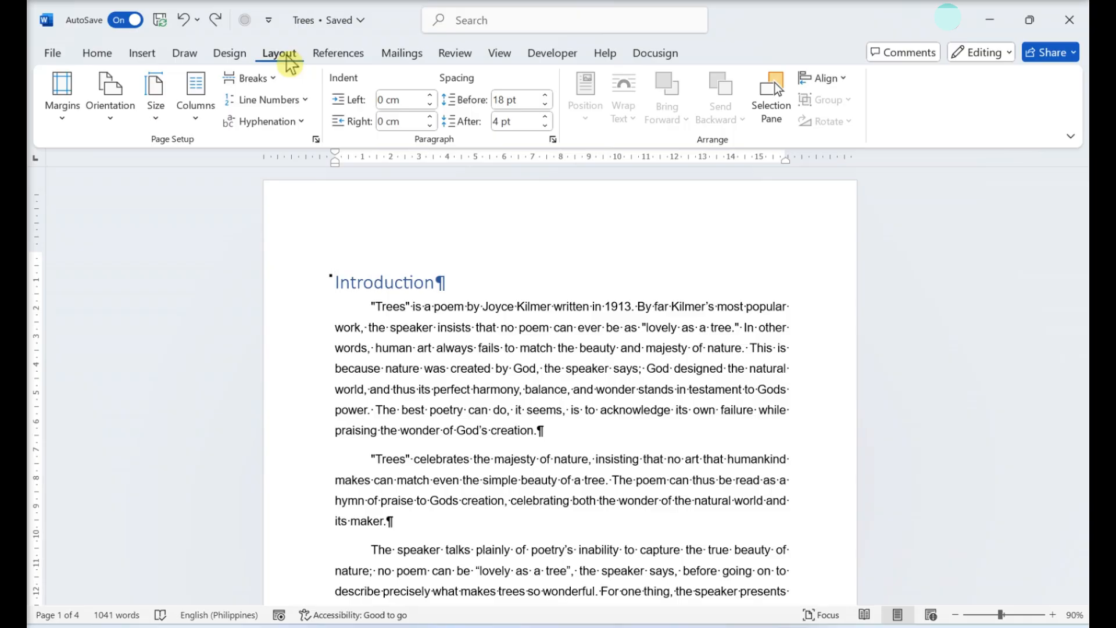
pyautogui.click(253, 78)
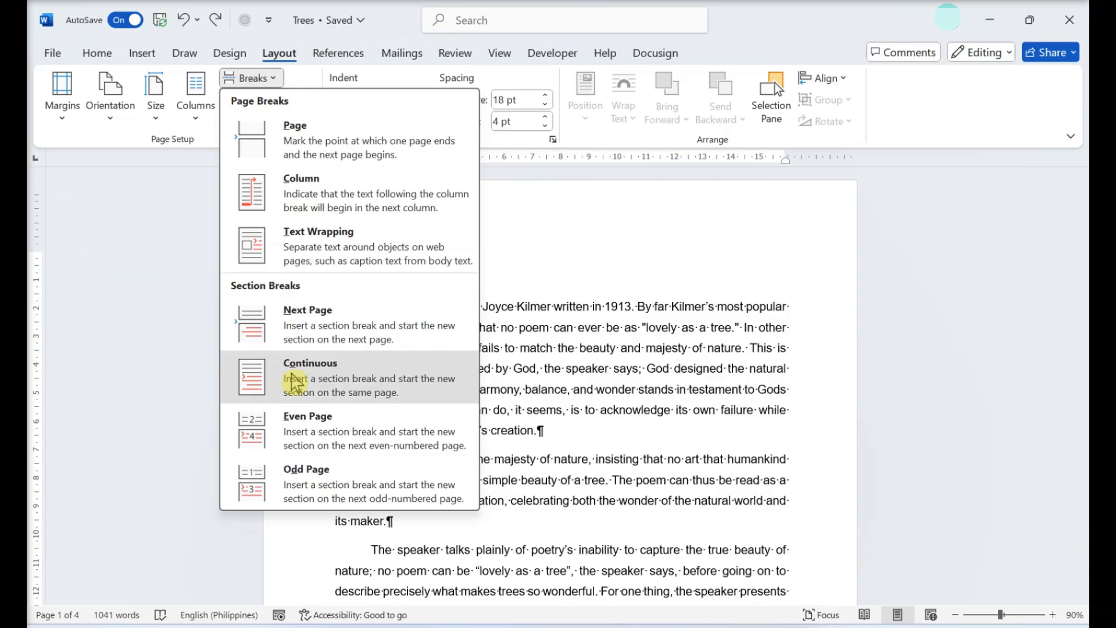
pyautogui.click(311, 362)
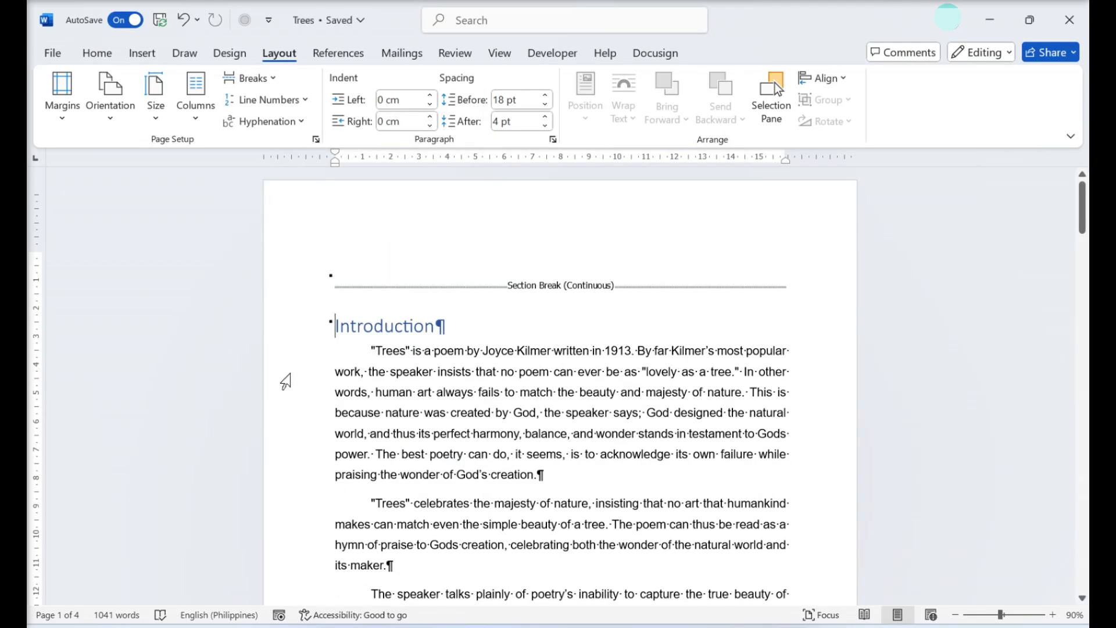
# Open Restrict Editing from File > Info > Protect Document.
pyautogui.click(52, 53)
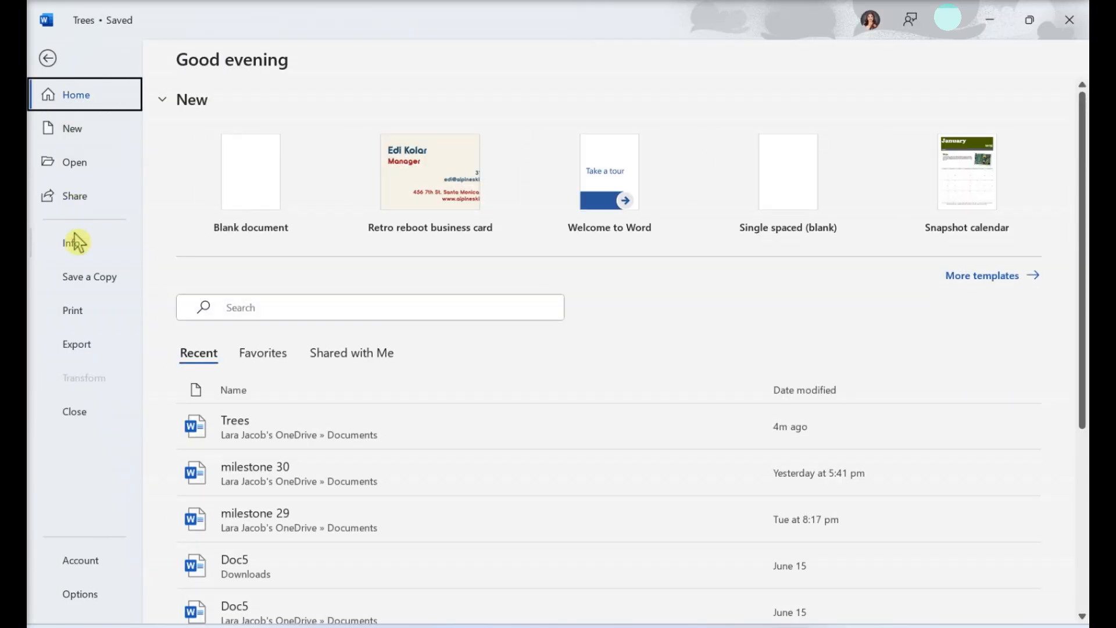
pyautogui.click(71, 242)
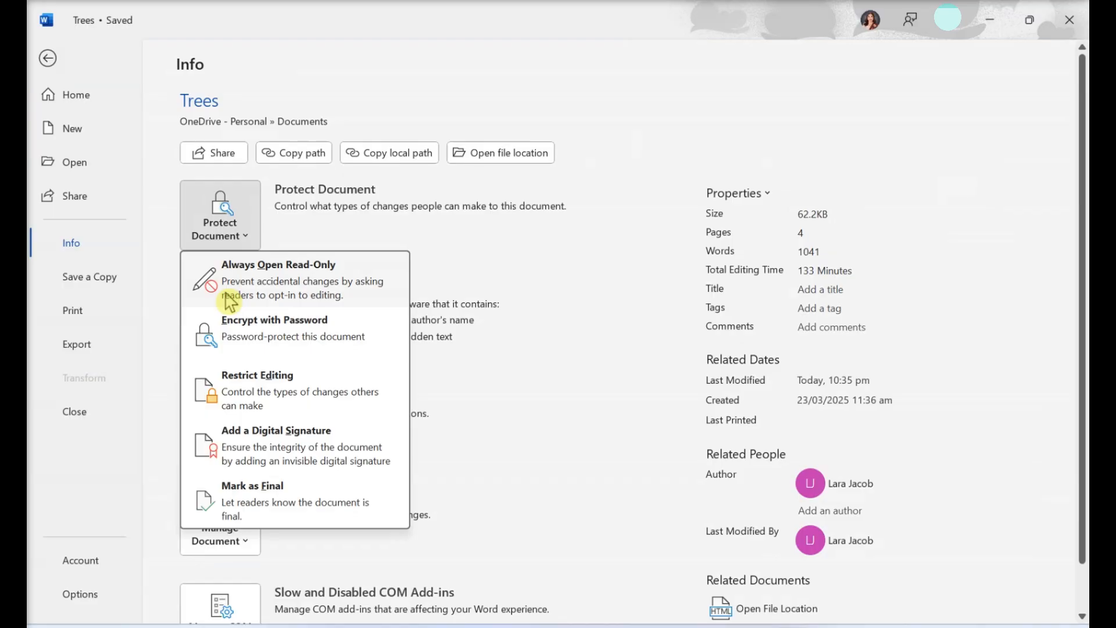
pyautogui.click(257, 375)
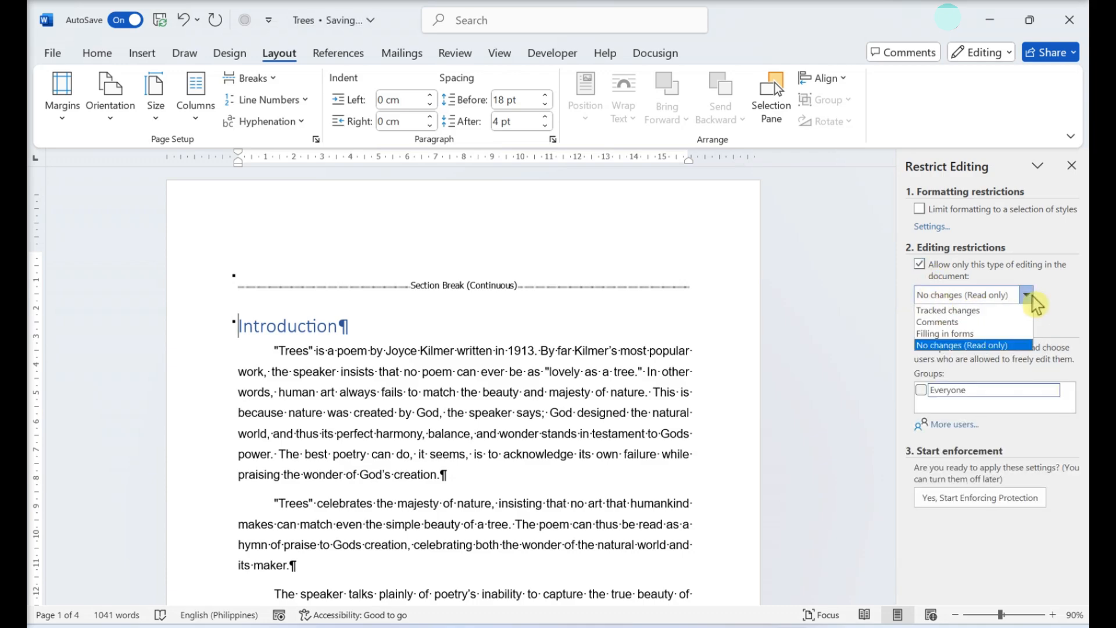
# Keep the editing restriction set to No changes (Read only).
pyautogui.click(962, 344)
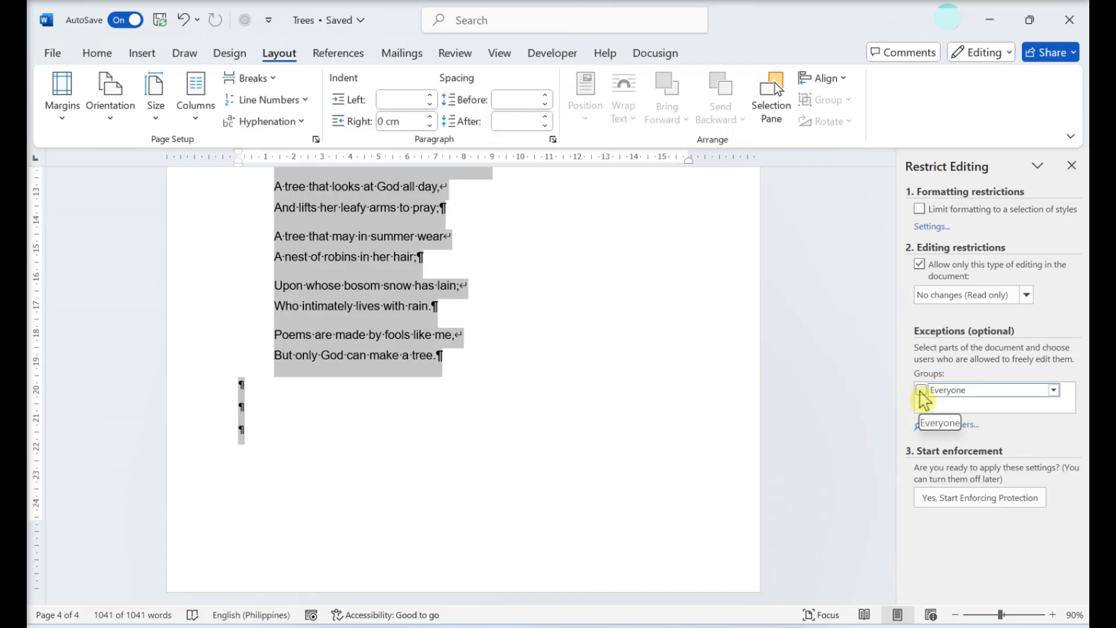
# Allow Everyone to edit the selection, then enforce protection with a confirmed password.
pyautogui.click(920, 389)
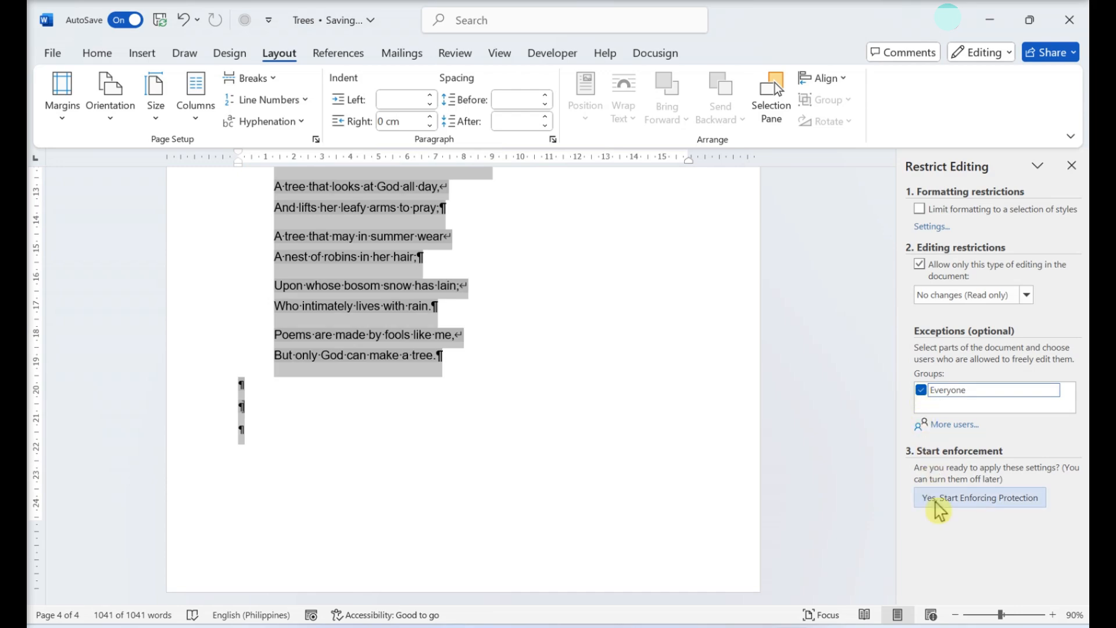
pyautogui.click(978, 497)
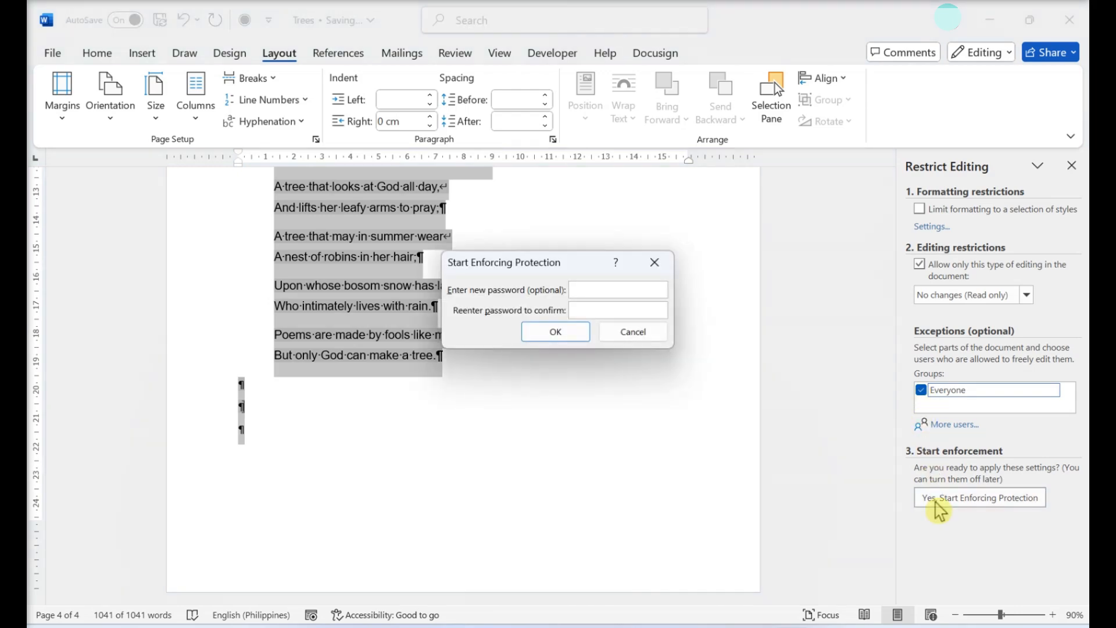
pyautogui.write('••')
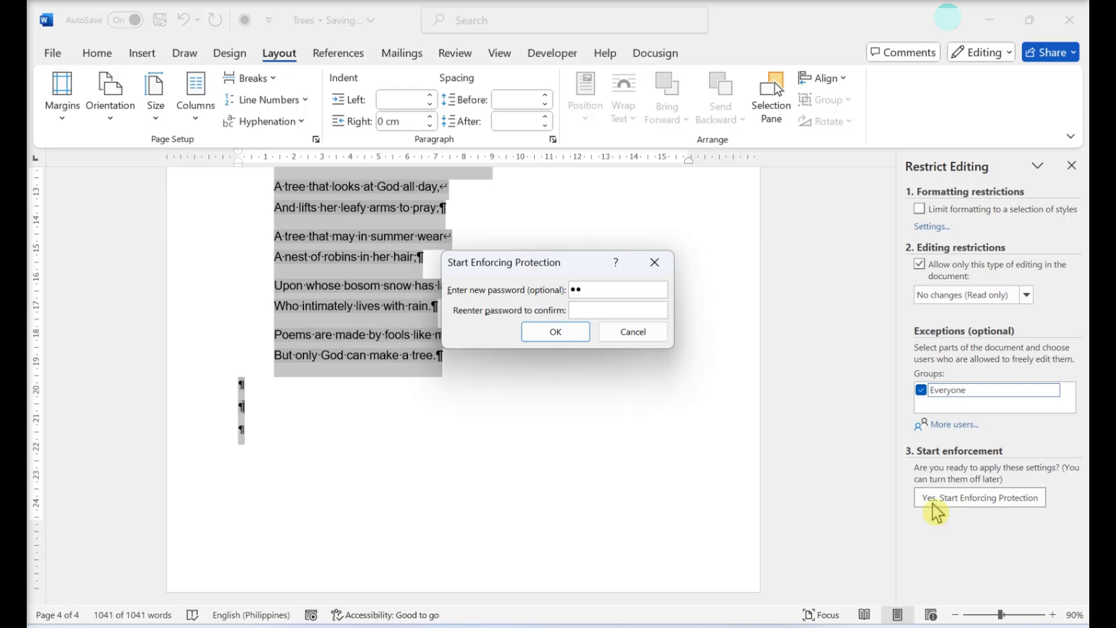
pyautogui.write('••')
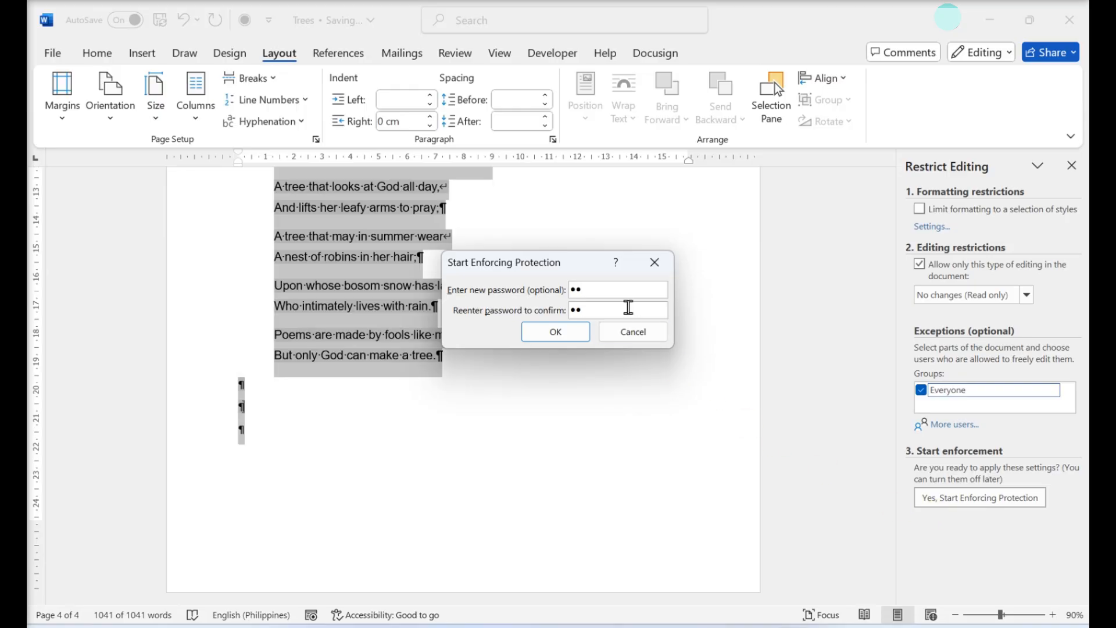
pyautogui.click(555, 332)
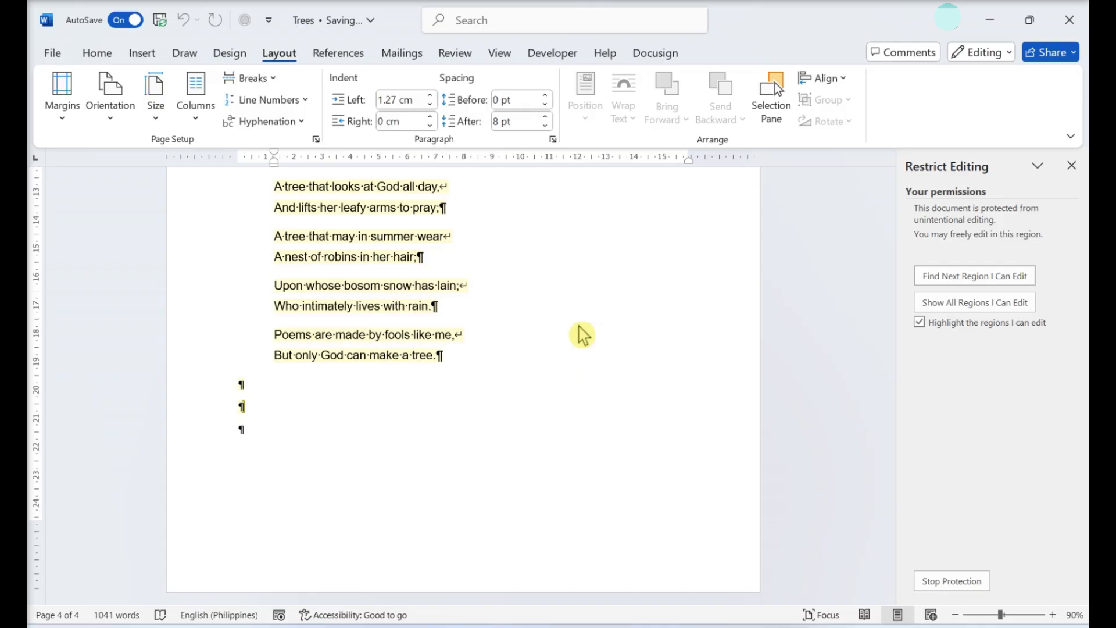
pyautogui.scroll(-3)
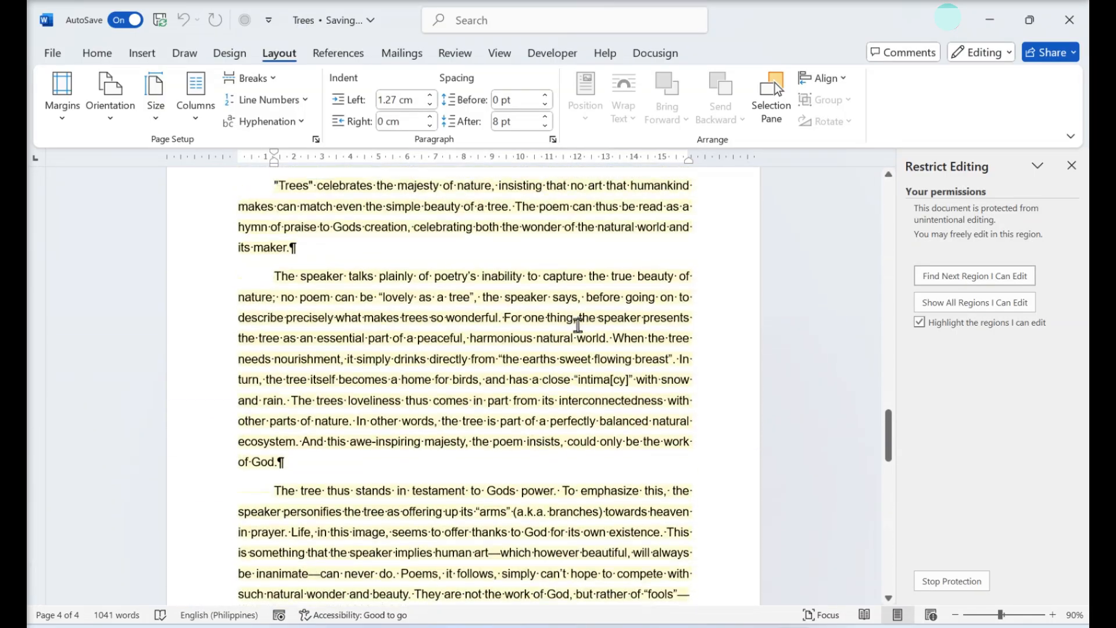
pyautogui.scroll(-3)
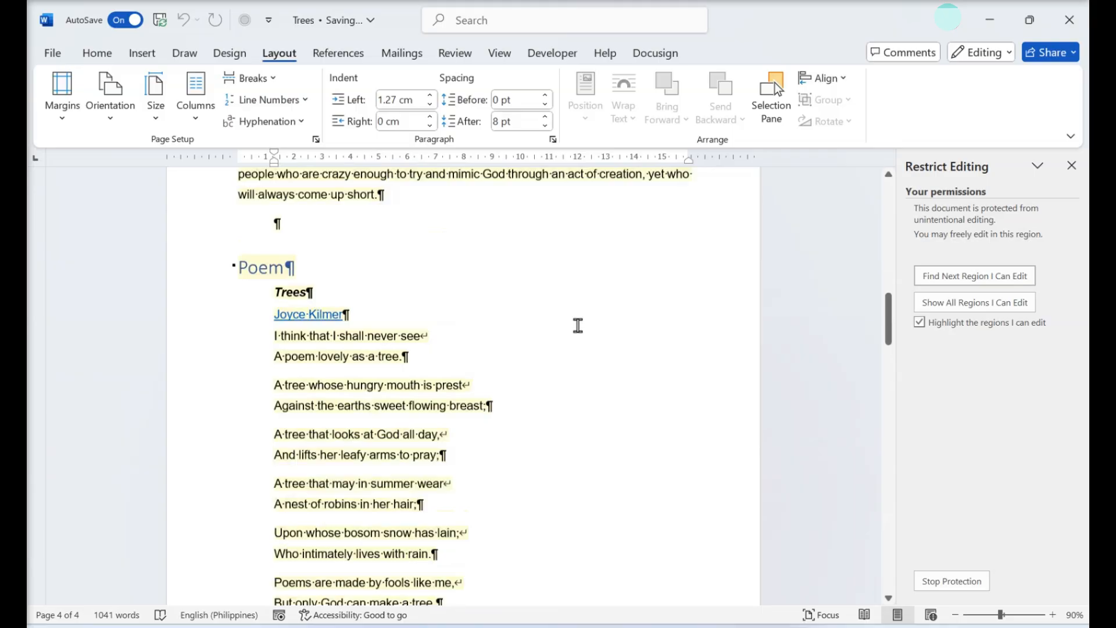